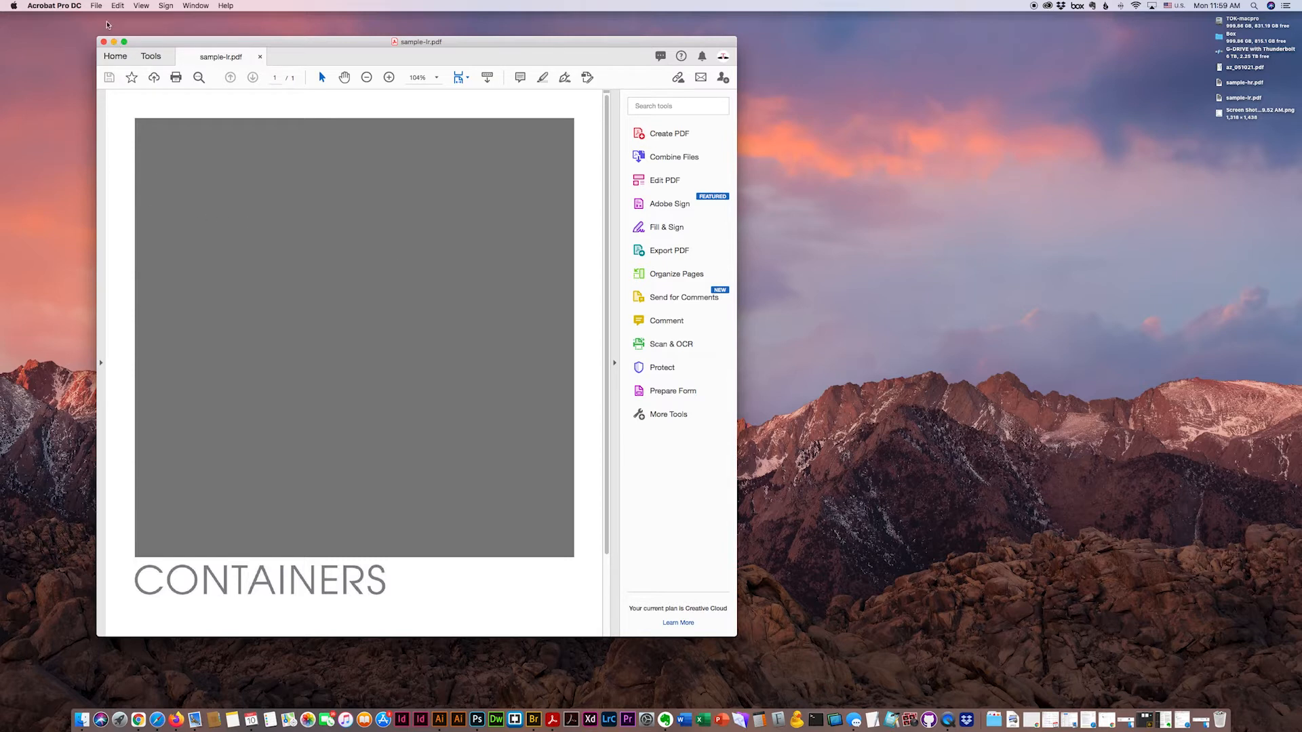
- Start a Reduced Size PDF copy from the File menu's Save as Other commands
click(97, 6)
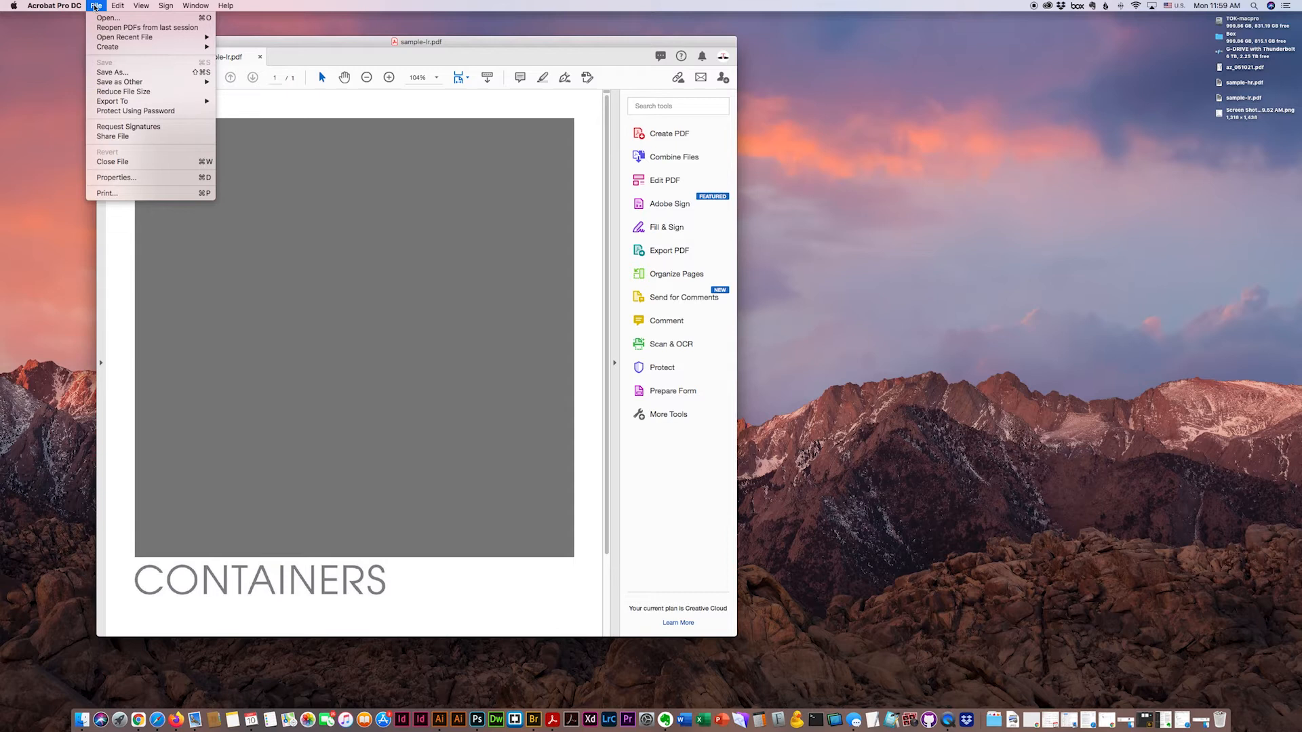
mouse_move(118, 81)
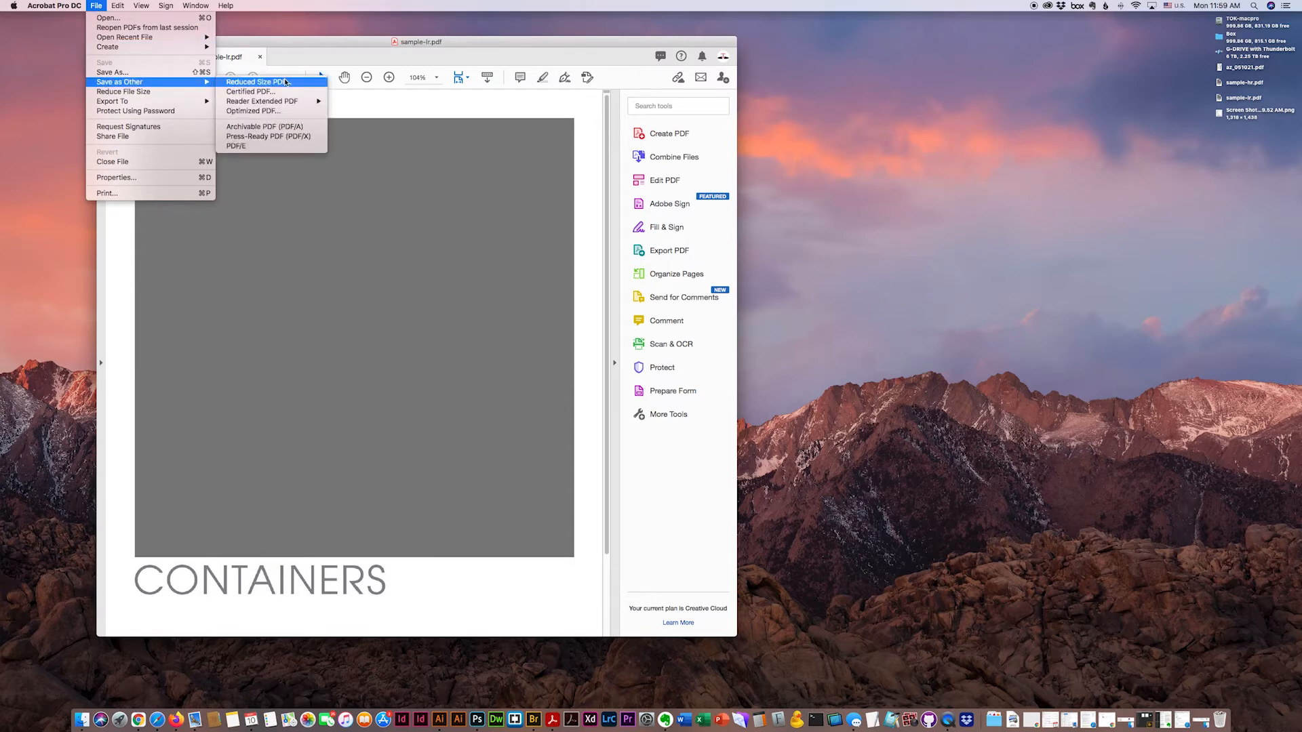
click(254, 81)
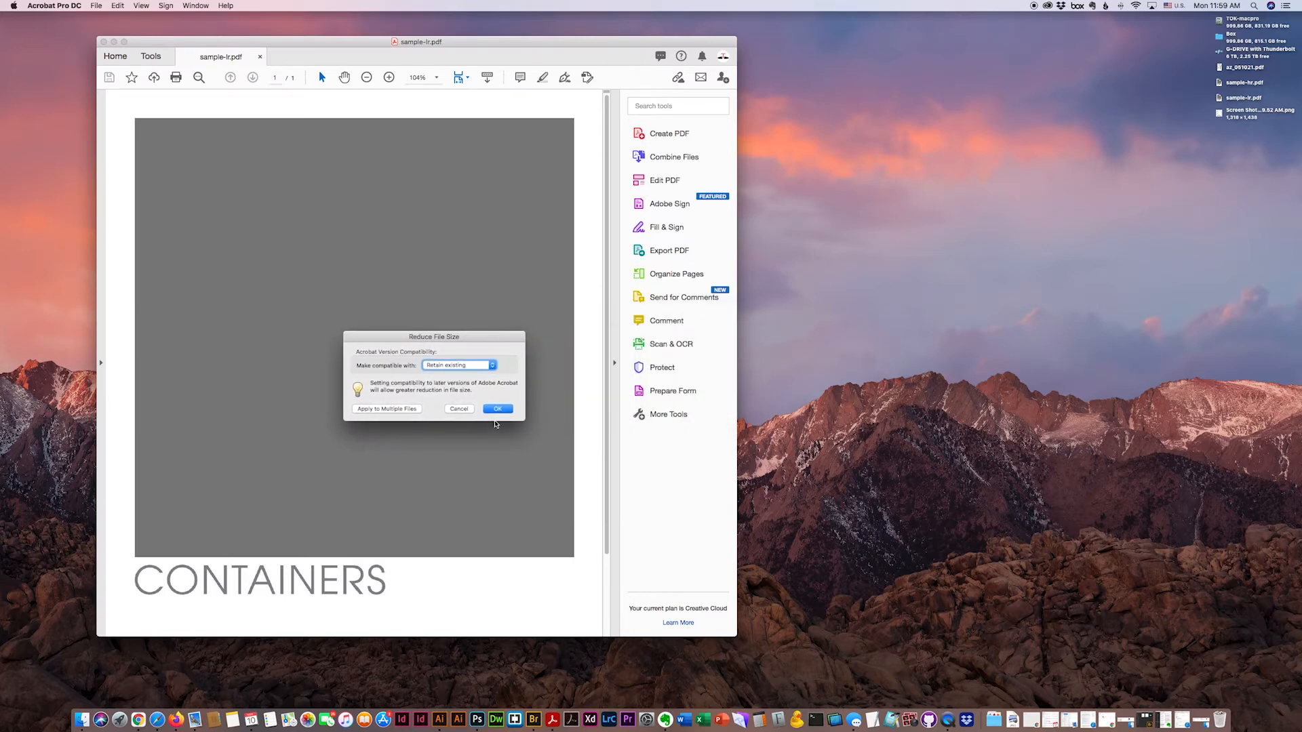
- Keep the retain-existing compatibility setting in Reduce File Size
click(496, 408)
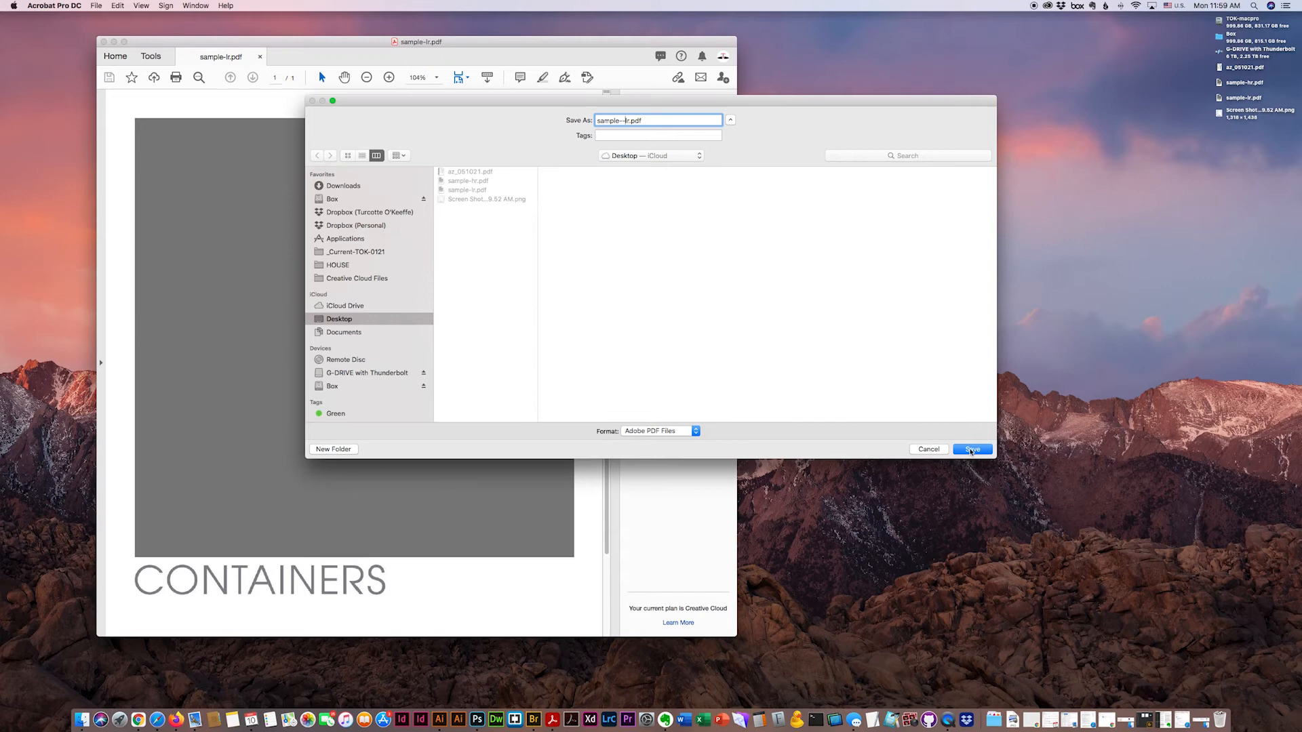
- Save the reduced copy as sample--lr.pdf in the Desktop folder
click(972, 449)
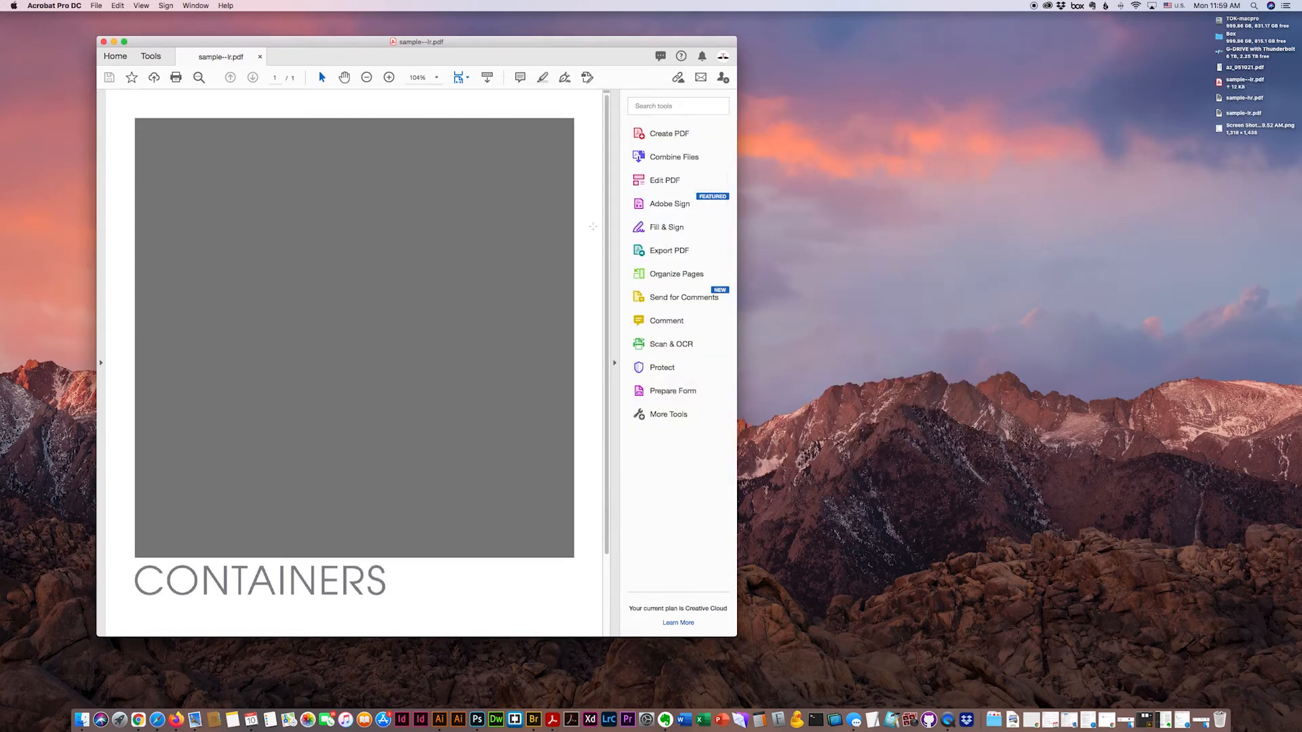
mouse_move(876, 185)
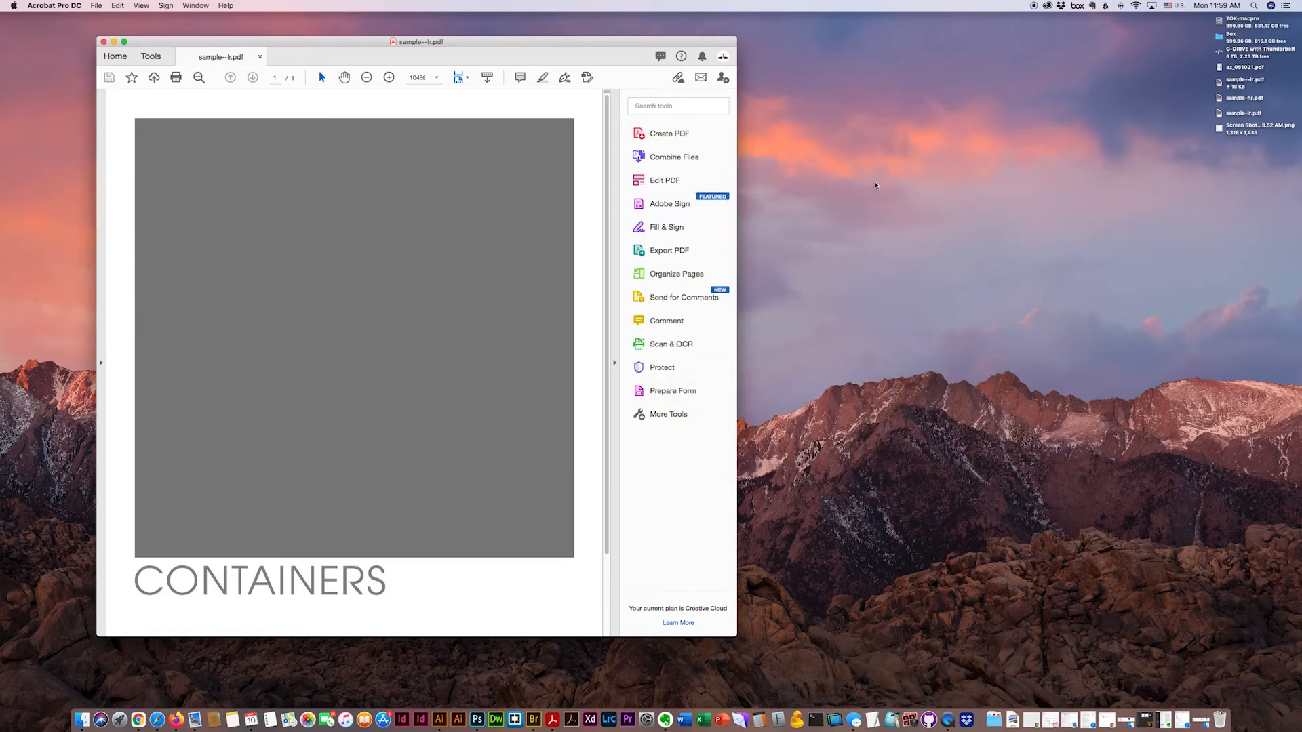
mouse_move(1032, 245)
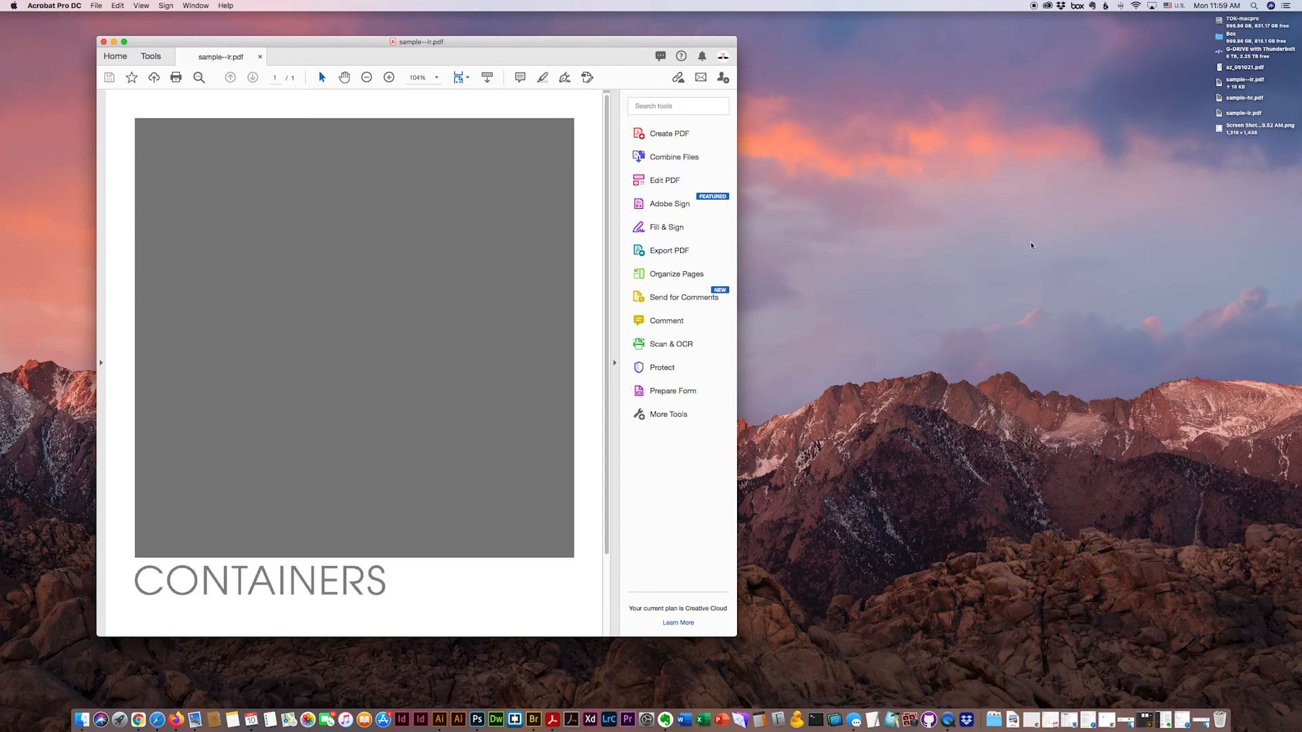
mouse_move(433, 248)
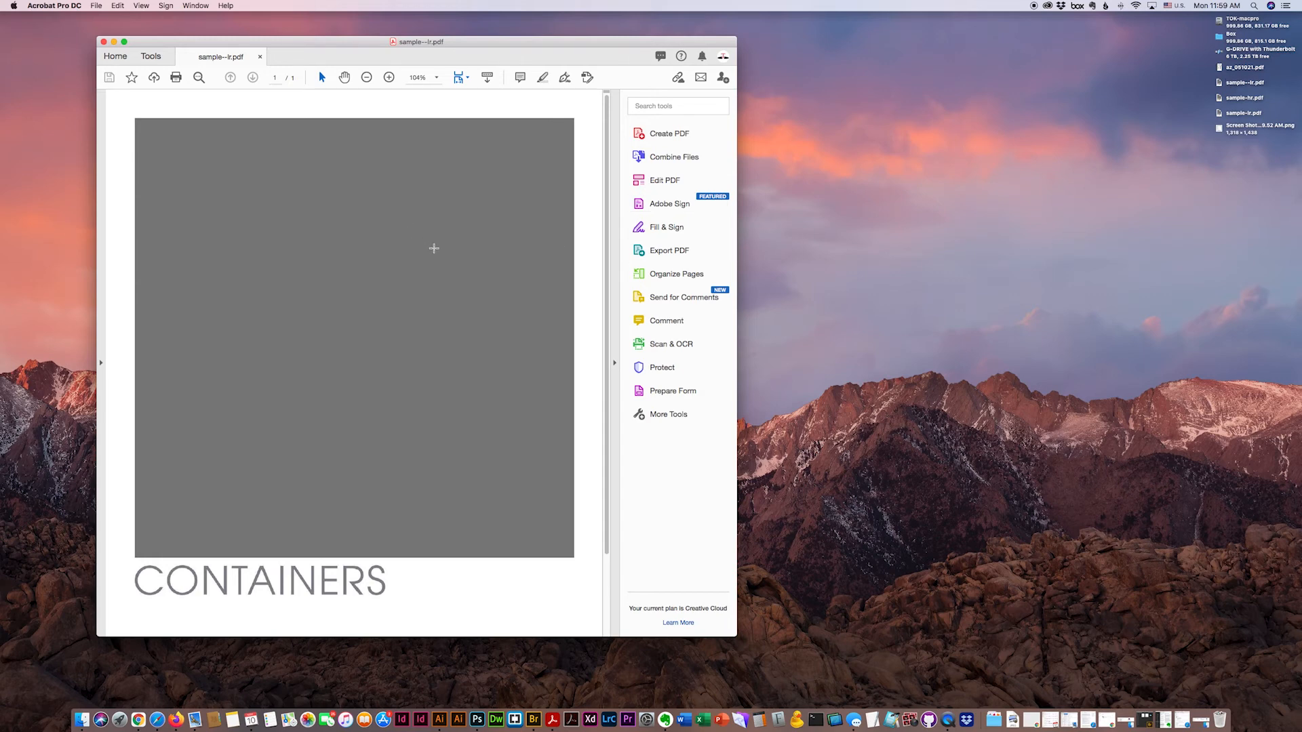
mouse_move(456, 247)
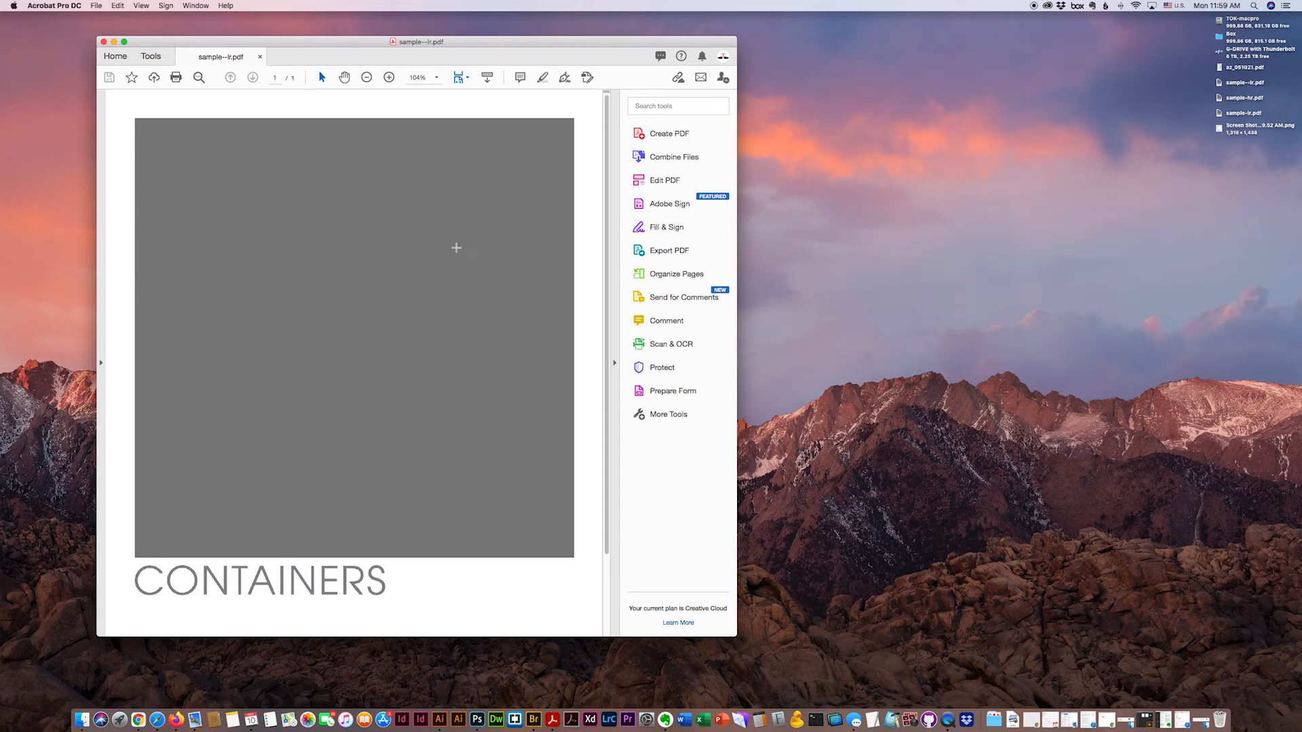
mouse_move(459, 248)
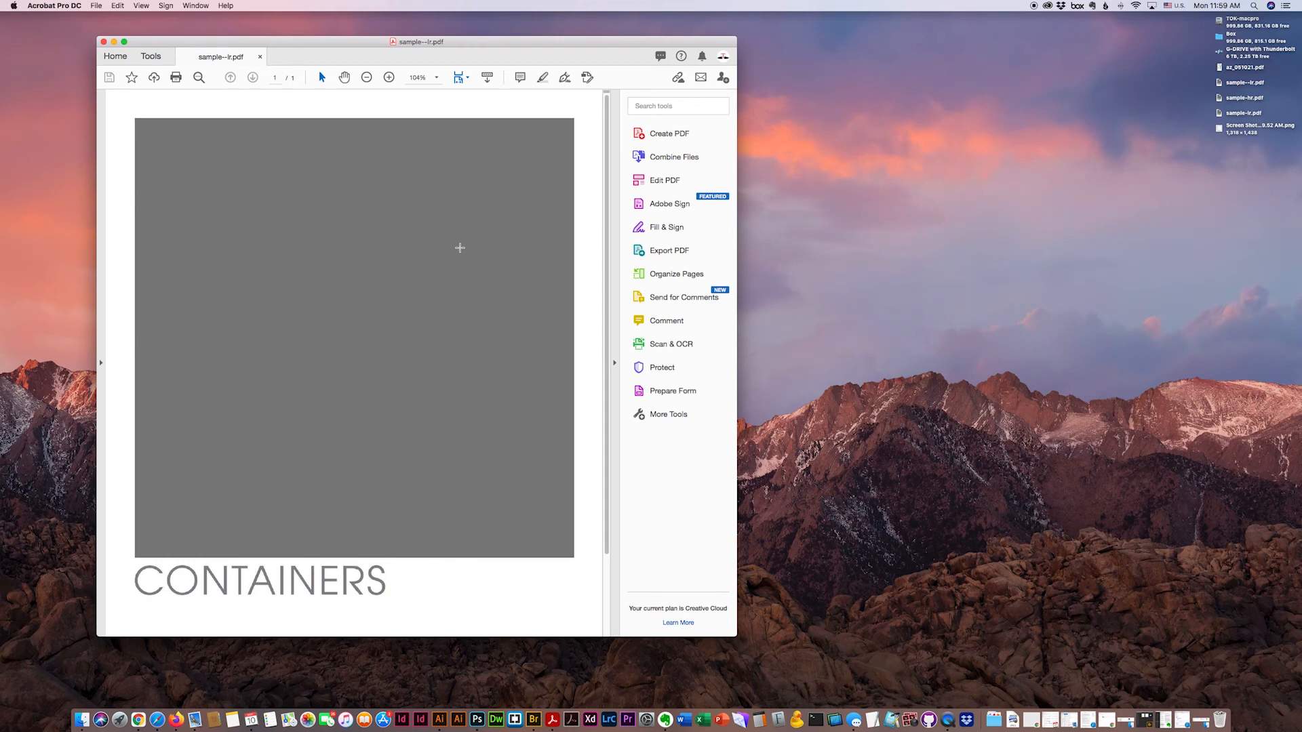